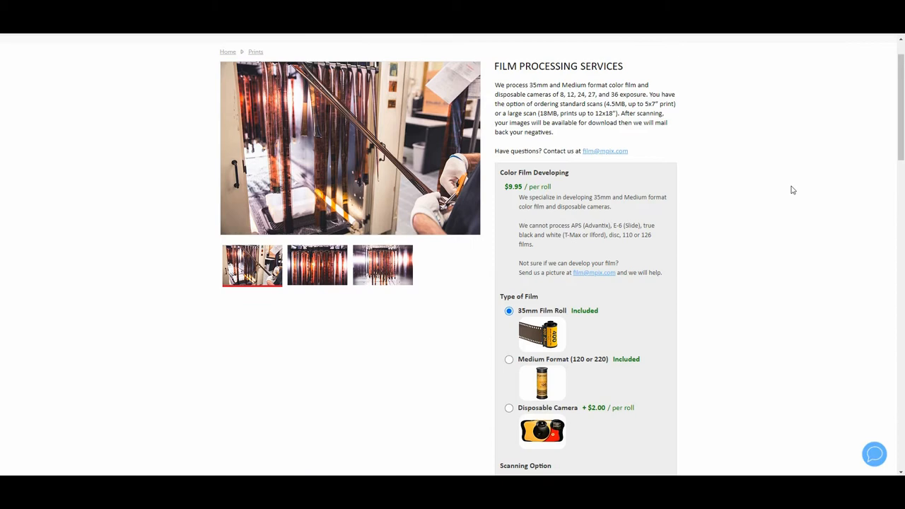
# Order nine 35mm rolls and one disposable camera with standard scans, then review the $101.50 cart.
pyautogui.scroll(-3)
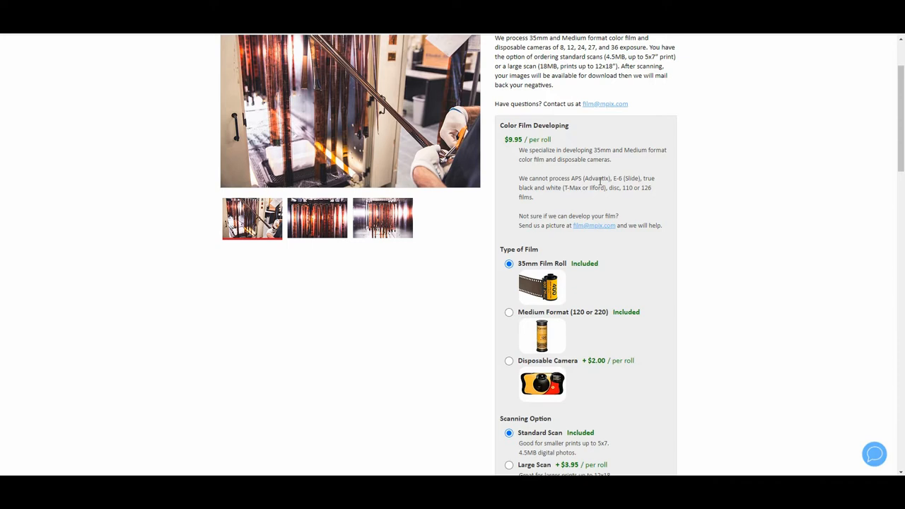
pyautogui.moveTo(633, 204)
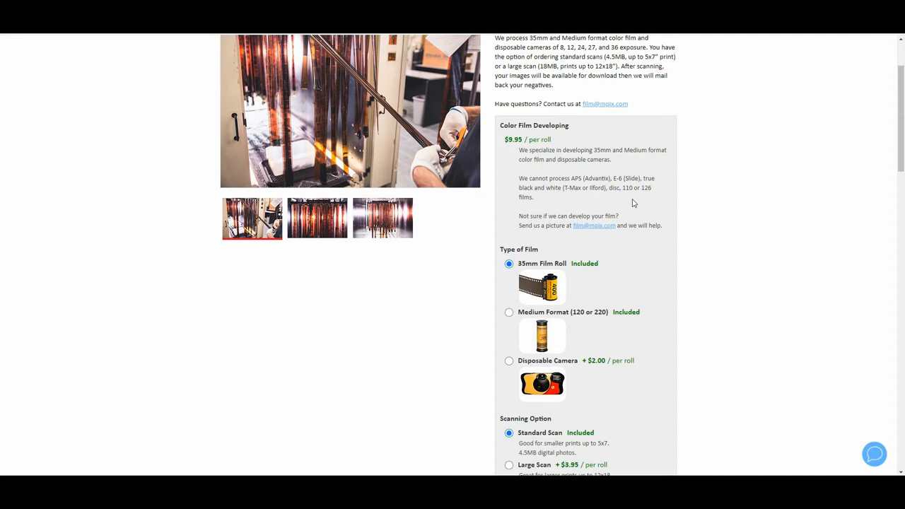
pyautogui.moveTo(683, 283)
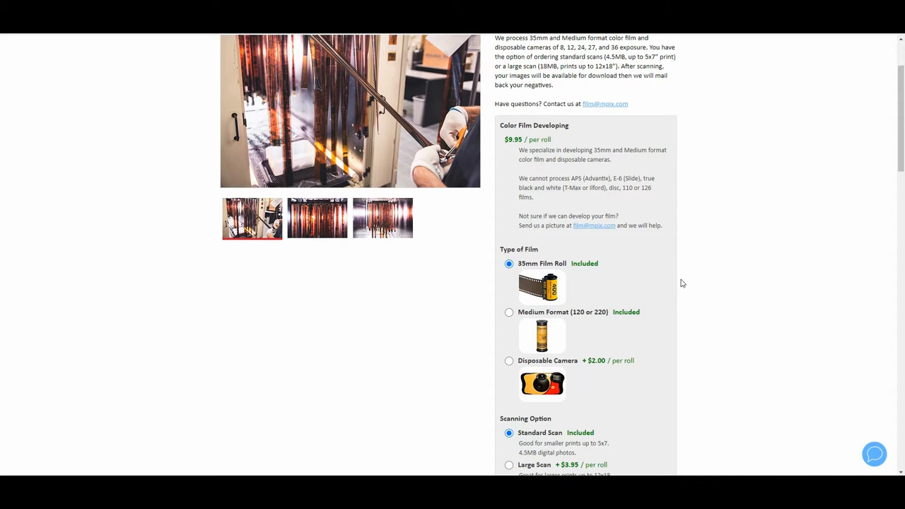
pyautogui.moveTo(727, 254)
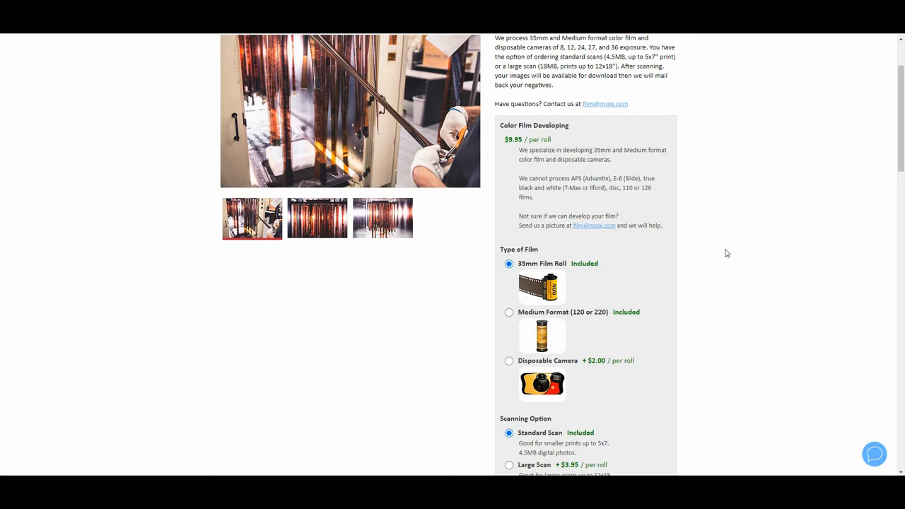
pyautogui.scroll(-3)
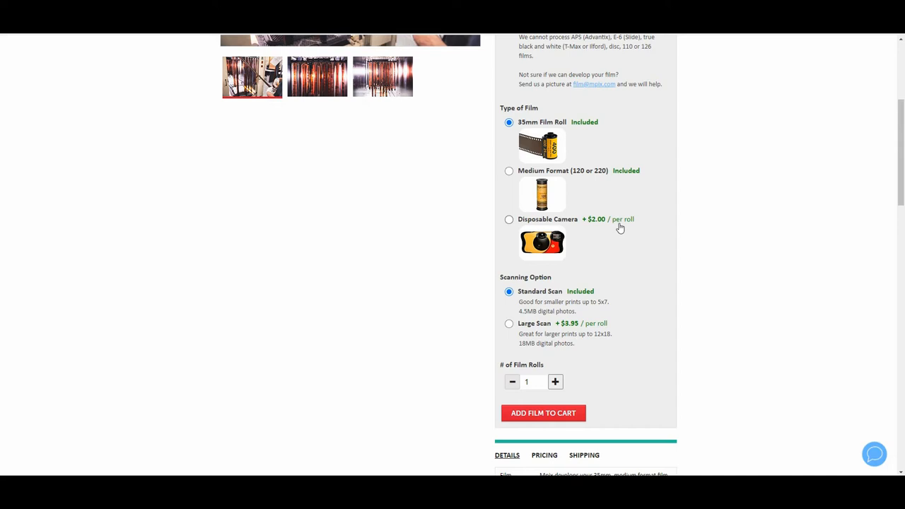
pyautogui.scroll(-3)
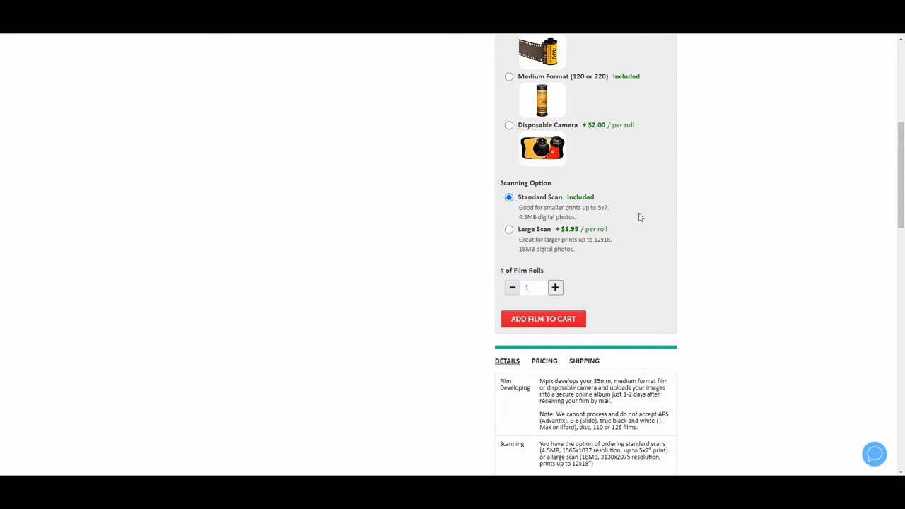
pyautogui.scroll(-3)
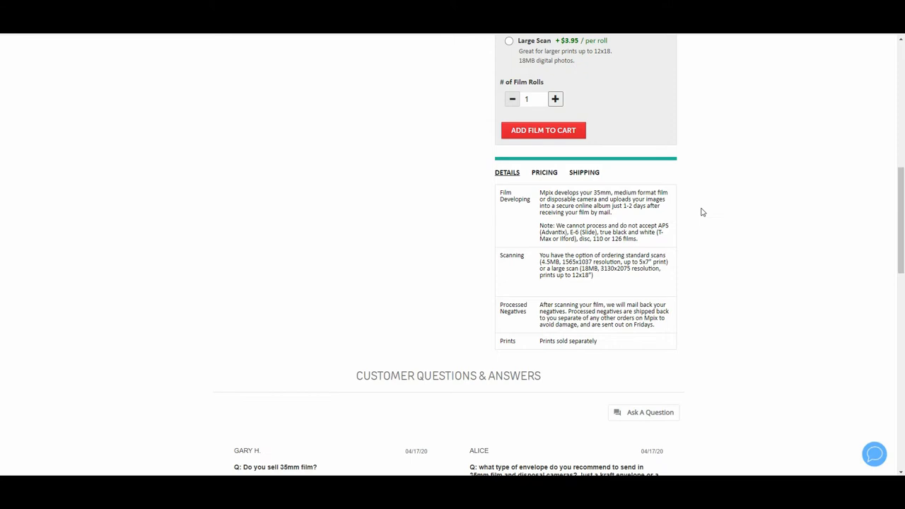
pyautogui.moveTo(741, 256)
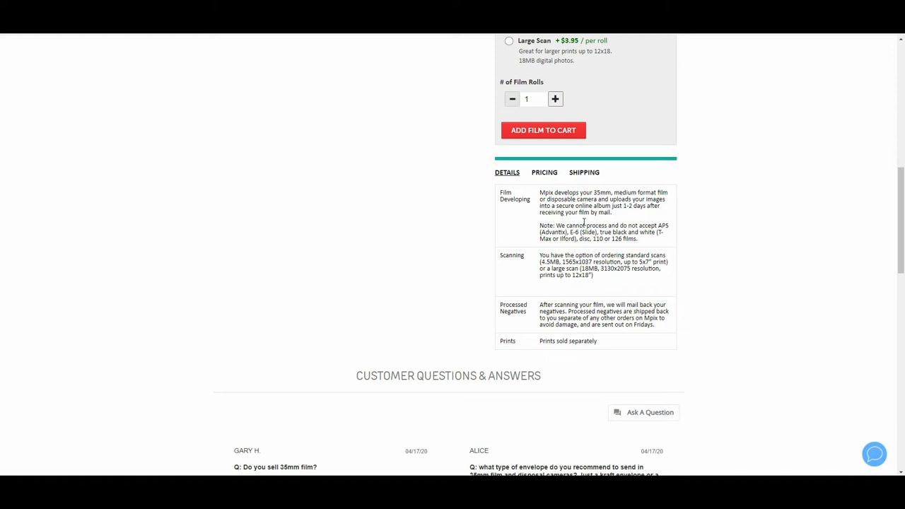
pyautogui.click(555, 287)
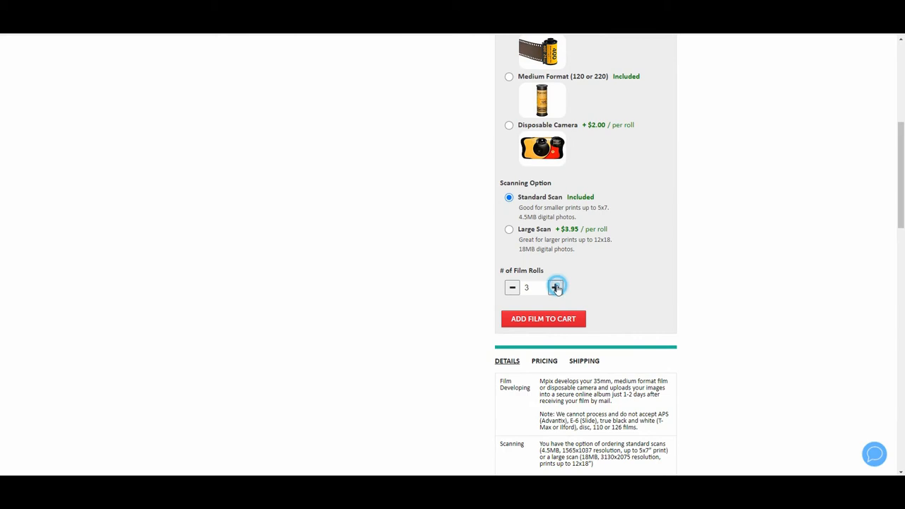
pyautogui.click(543, 319)
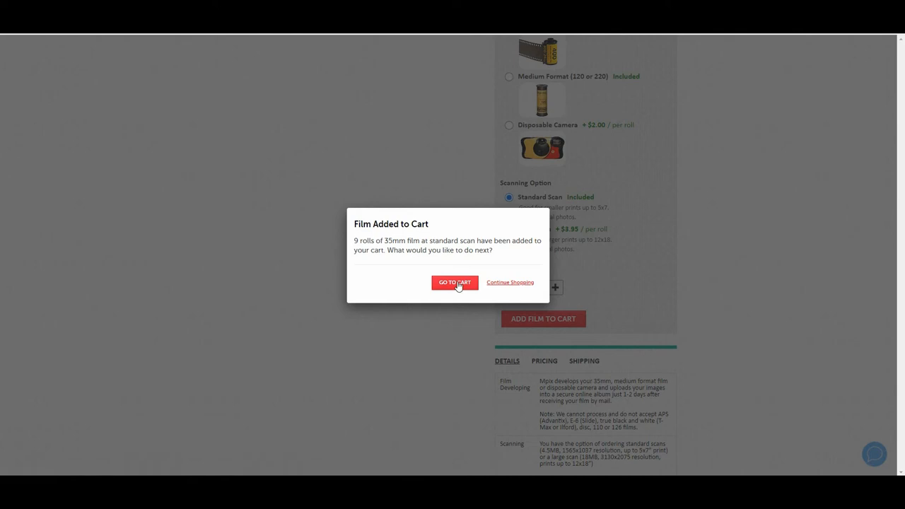
pyautogui.click(454, 283)
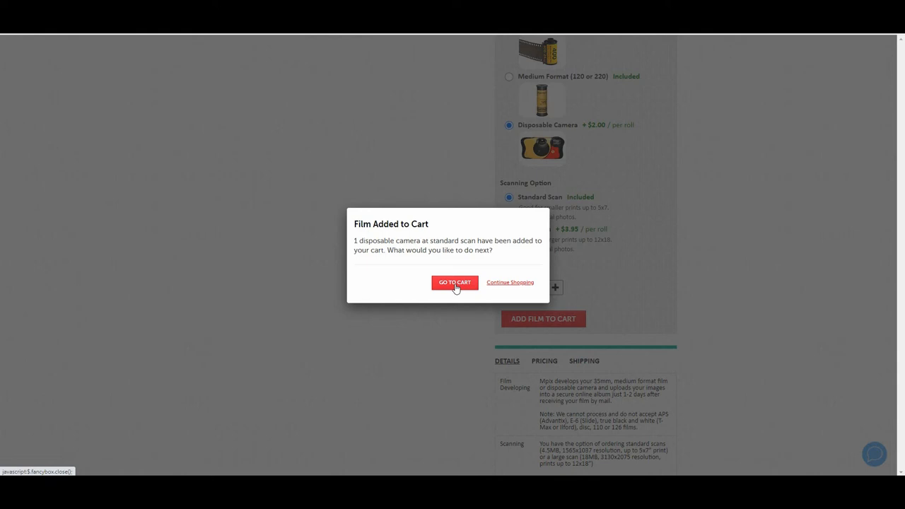
pyautogui.click(454, 282)
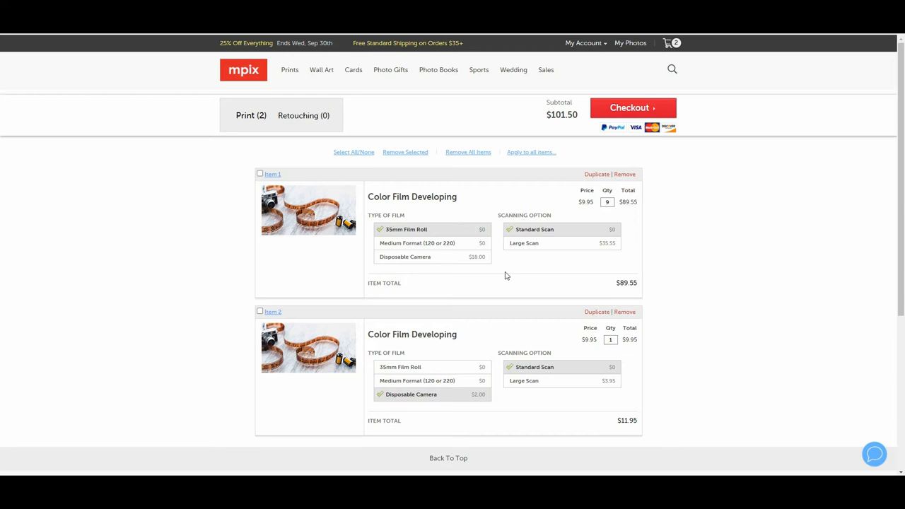
pyautogui.moveTo(523, 132)
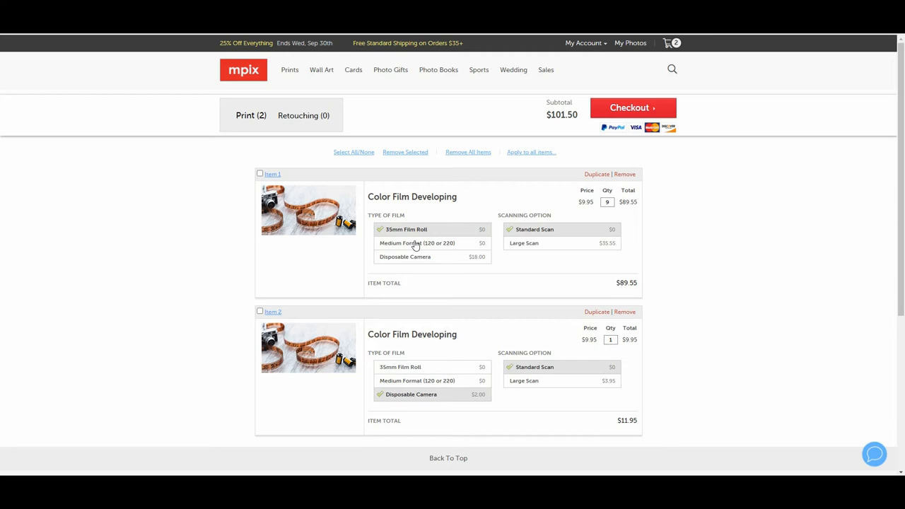
pyautogui.scroll(-3)
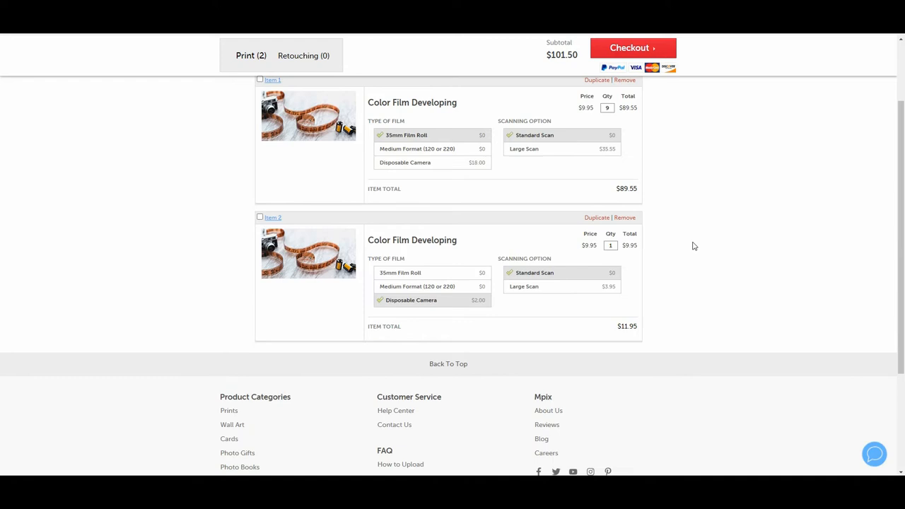
pyautogui.click(243, 69)
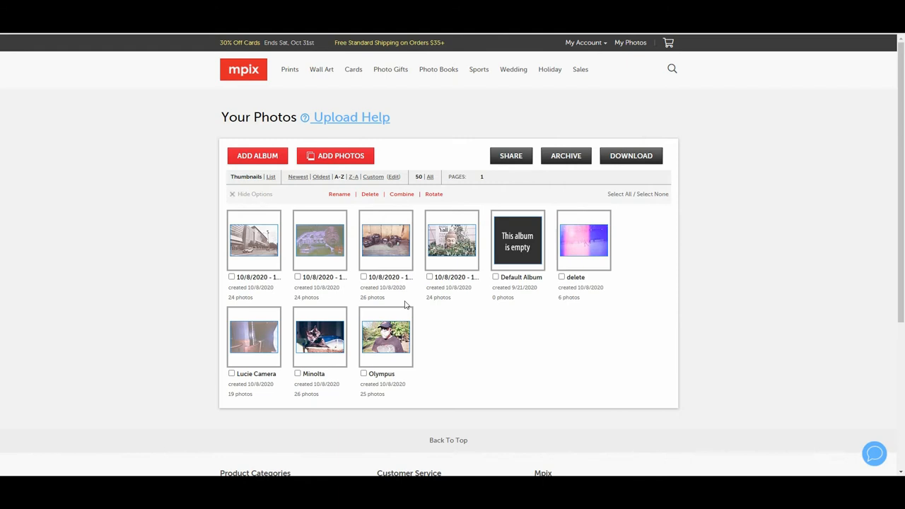
pyautogui.moveTo(251, 286)
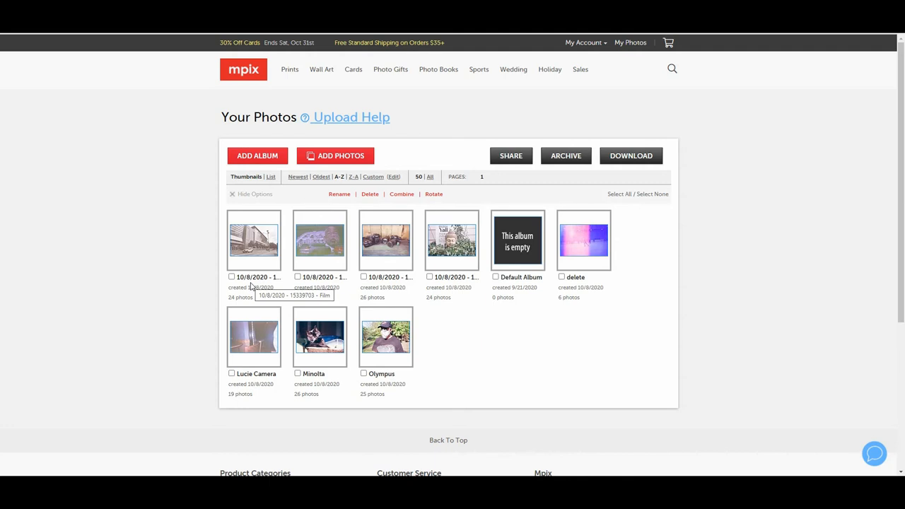
# Scroll Your Photos and open the 10/8/2020 - 15339709 - Film album.
pyautogui.scroll(-3)
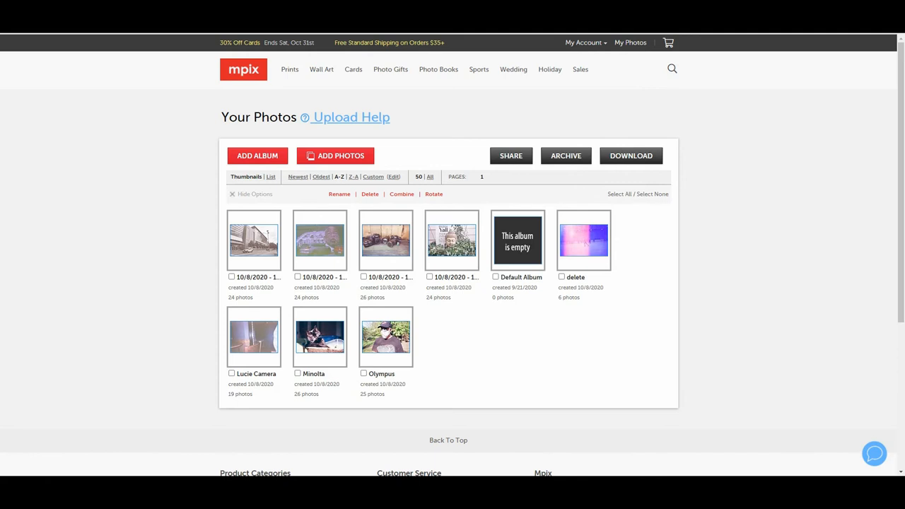
pyautogui.click(452, 240)
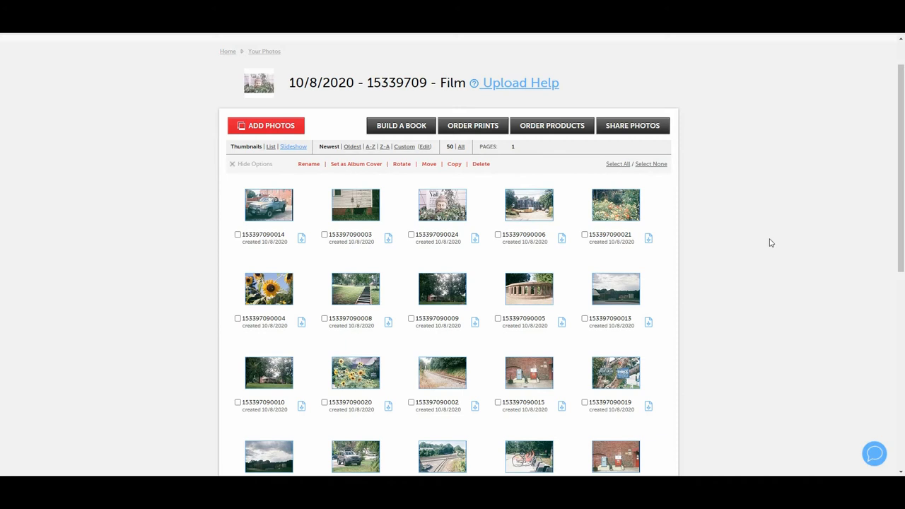
pyautogui.scroll(-3)
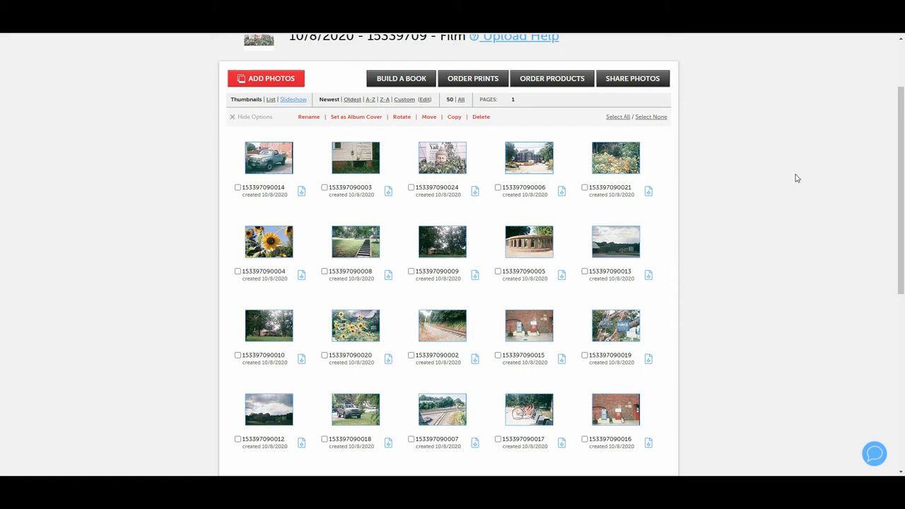
pyautogui.click(529, 158)
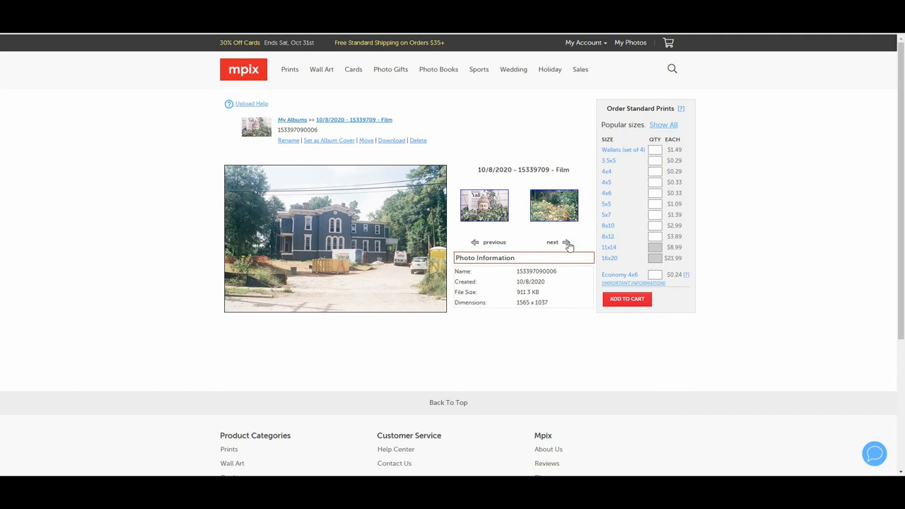
pyautogui.moveTo(629, 258)
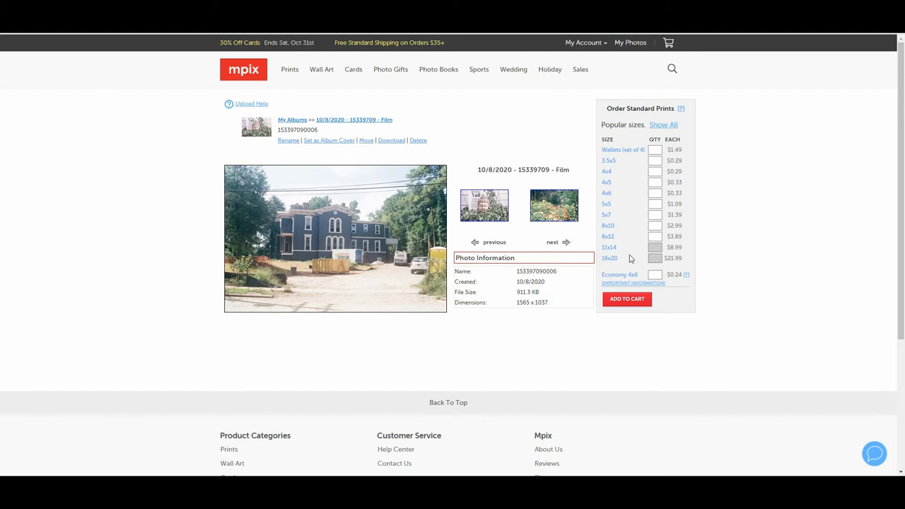
pyautogui.click(552, 242)
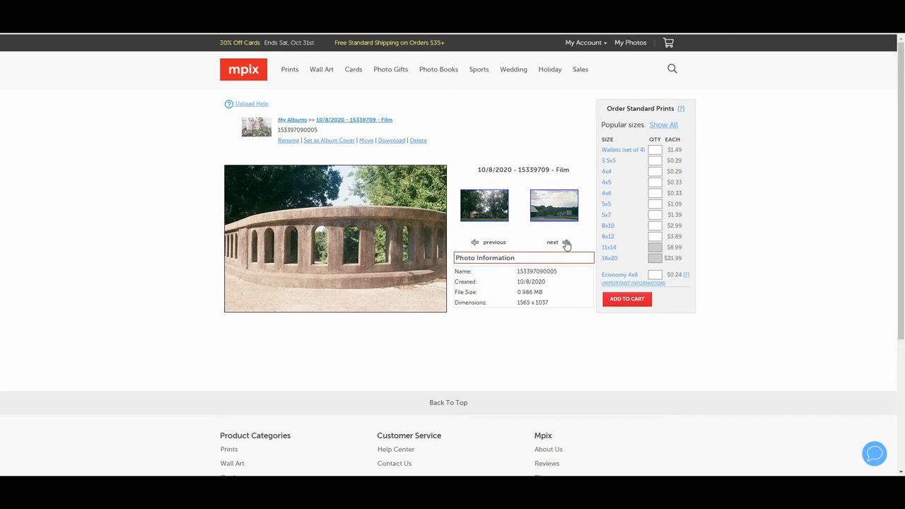
pyautogui.click(552, 242)
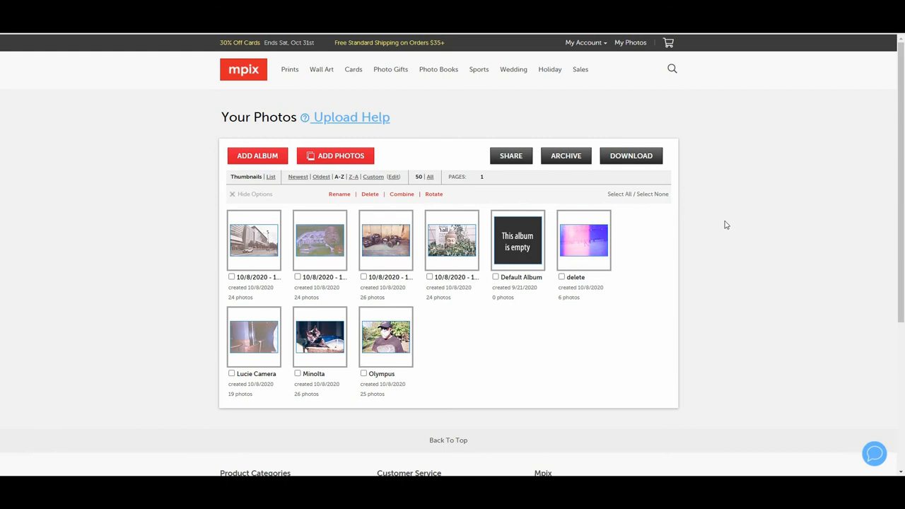
pyautogui.moveTo(580, 237)
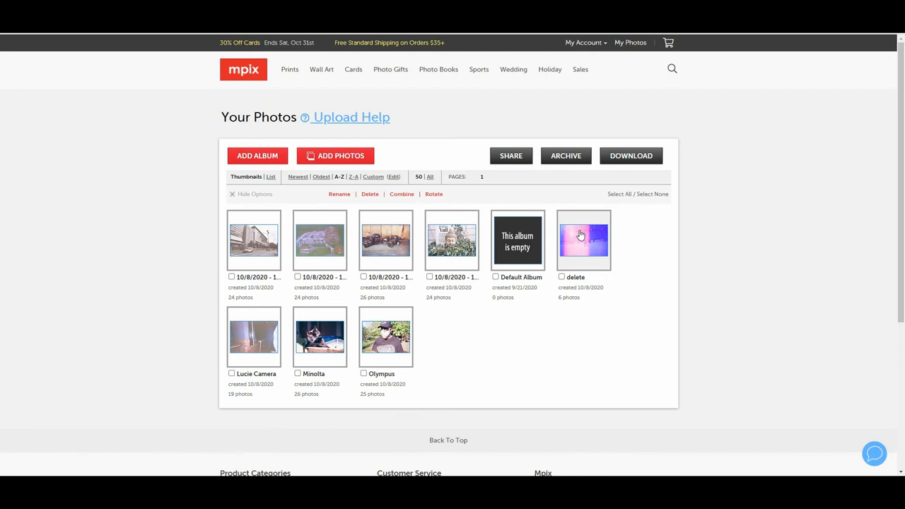
pyautogui.moveTo(683, 374)
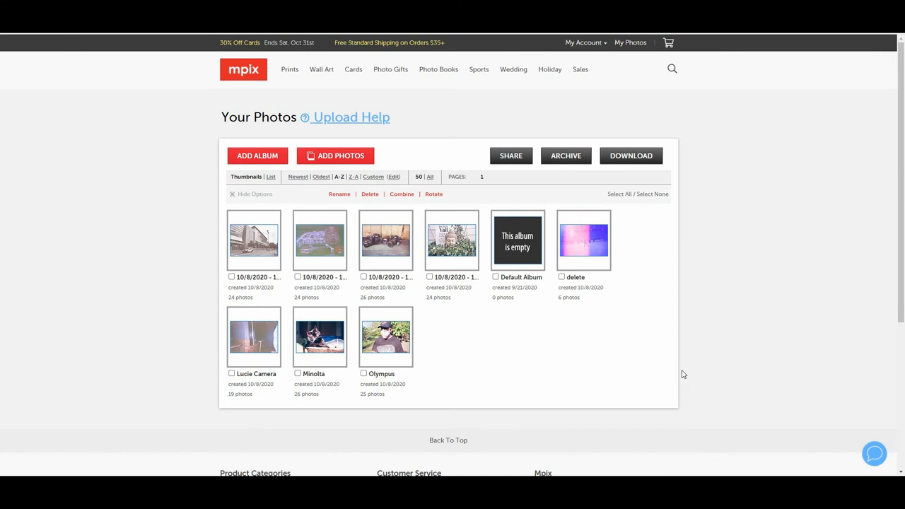
pyautogui.moveTo(713, 269)
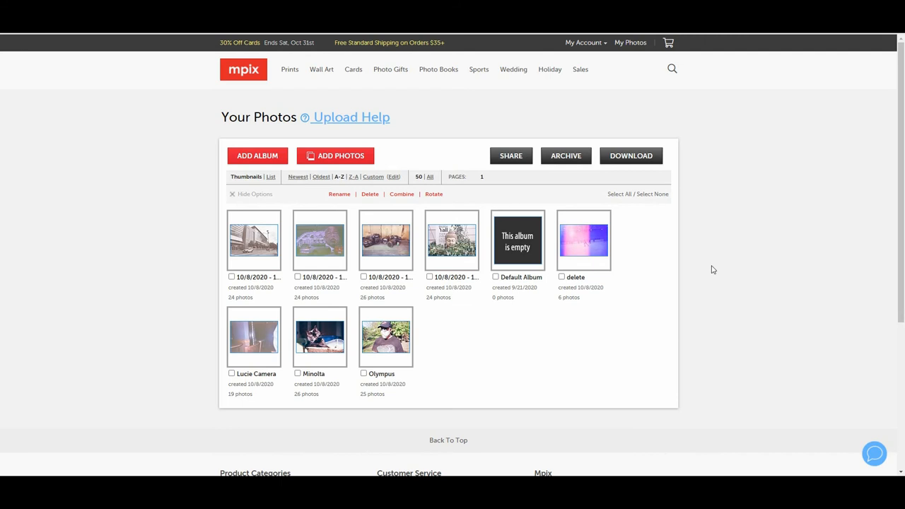
# Open the 10/8/2020 - 15339703 - Film album from the albums overview.
pyautogui.click(254, 240)
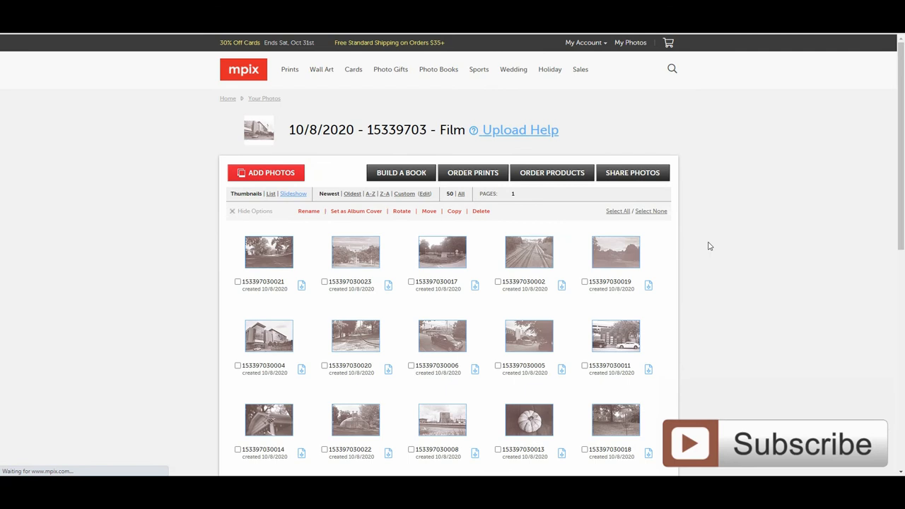
pyautogui.click(355, 251)
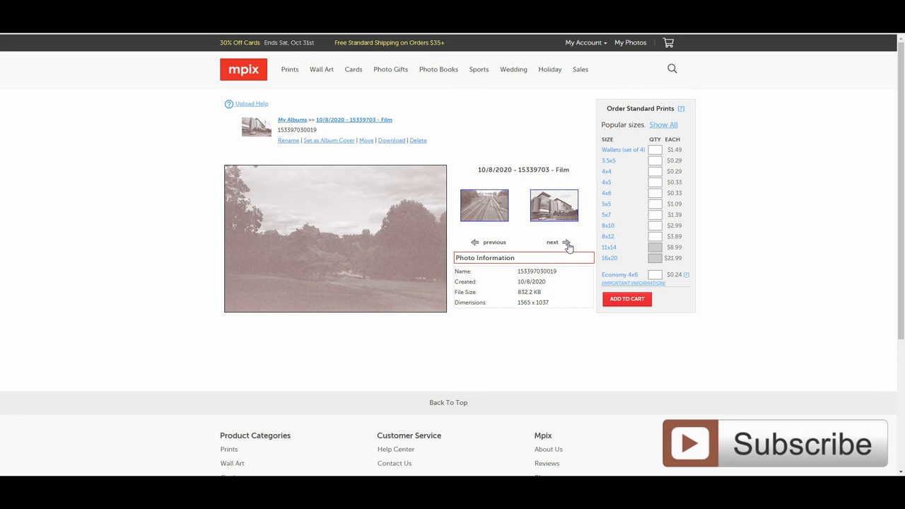
pyautogui.click(567, 241)
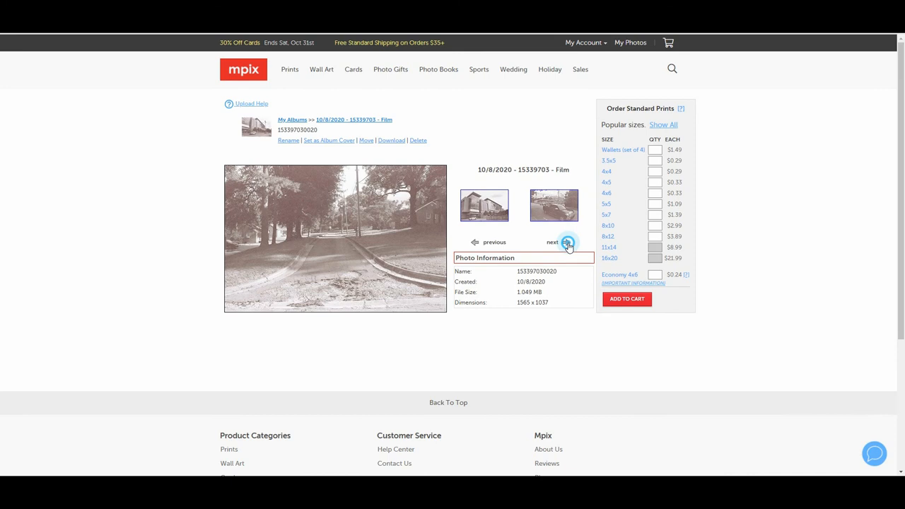
pyautogui.click(565, 242)
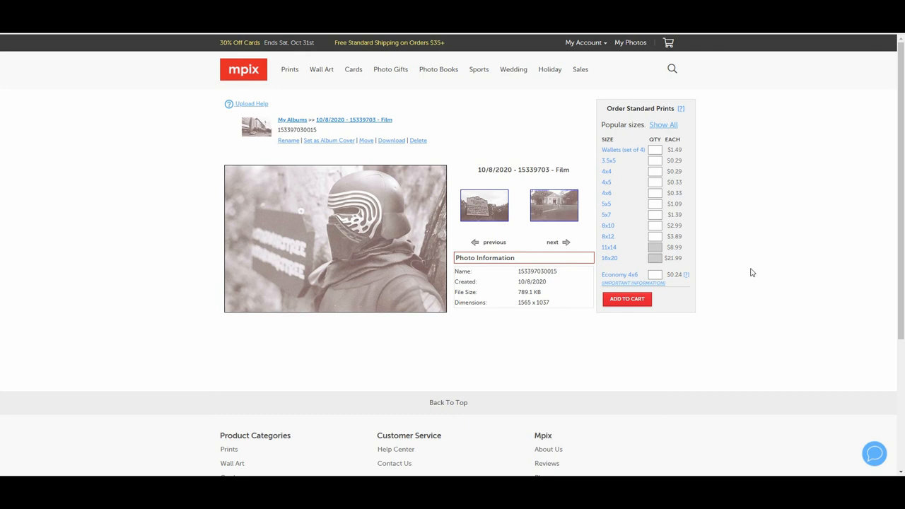
pyautogui.click(488, 242)
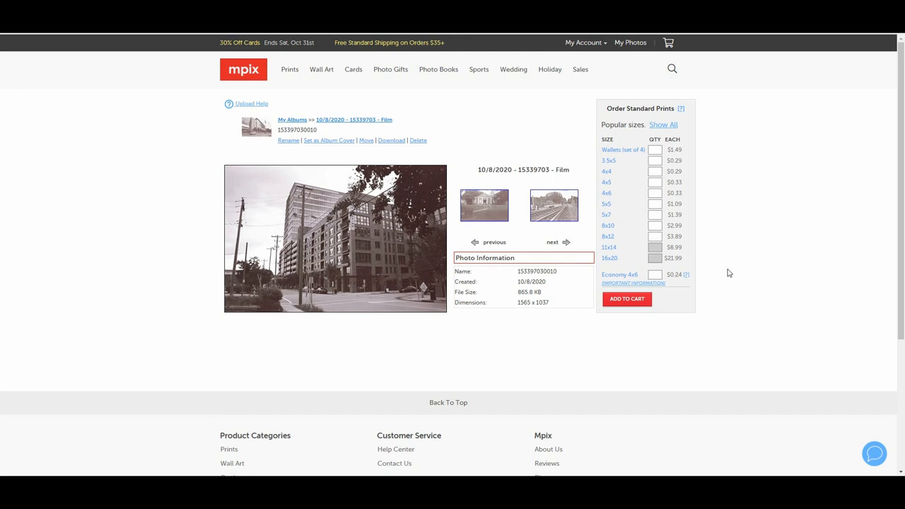